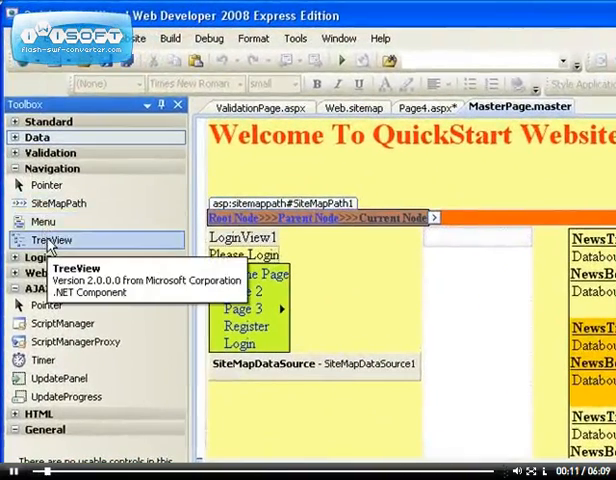
pyautogui.moveTo(58, 203)
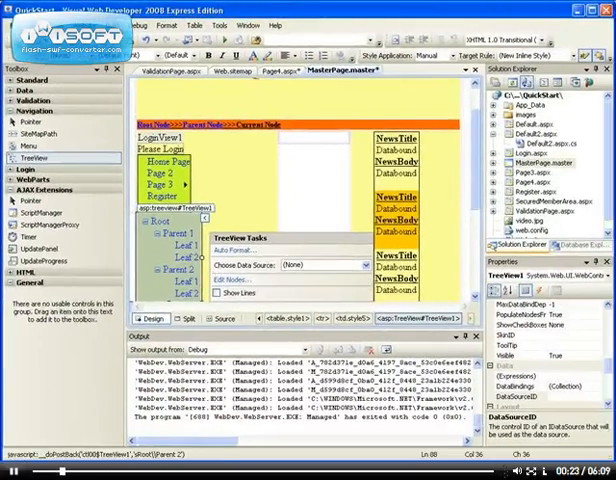
# - Place a TreeView on the QuickStart master page below the Menu
pyautogui.click(18, 466)
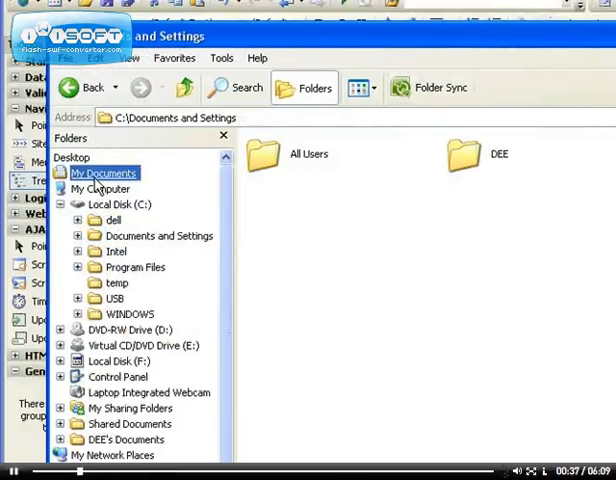
# - Open Camtasia Studio under My Documents, then expand and collapse Flash FLV
pyautogui.click(124, 188)
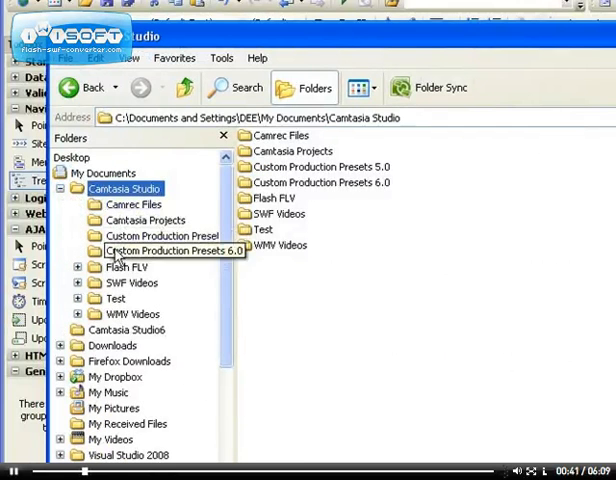
pyautogui.click(78, 219)
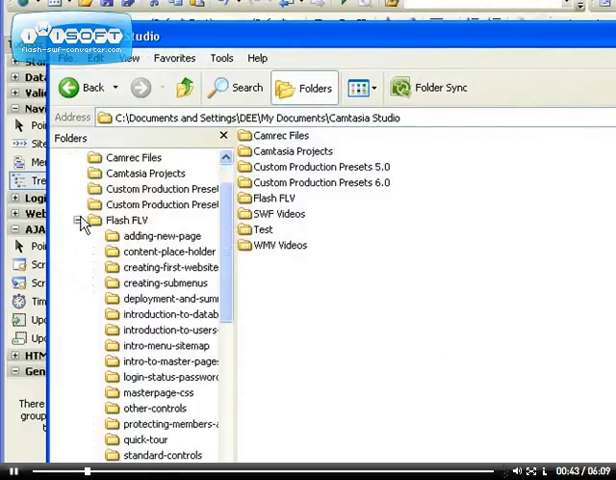
pyautogui.click(79, 219)
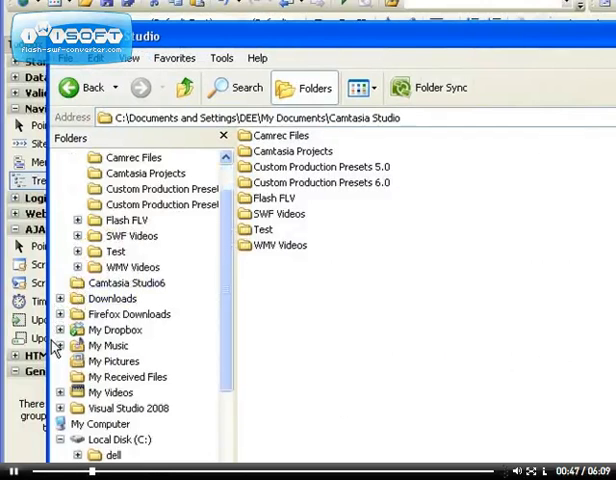
pyautogui.click(62, 345)
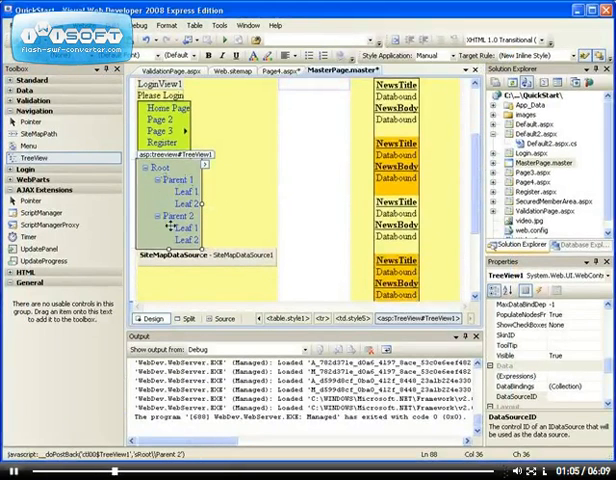
# - Select the master page TreeView and bring up its TreeView Tasks panel
pyautogui.click(175, 180)
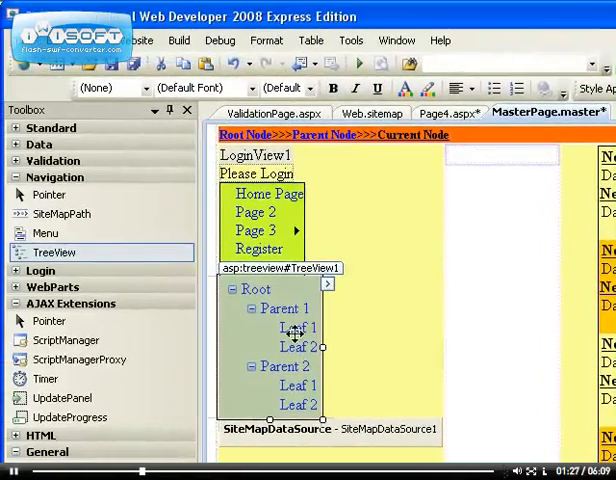
pyautogui.moveTo(330, 288)
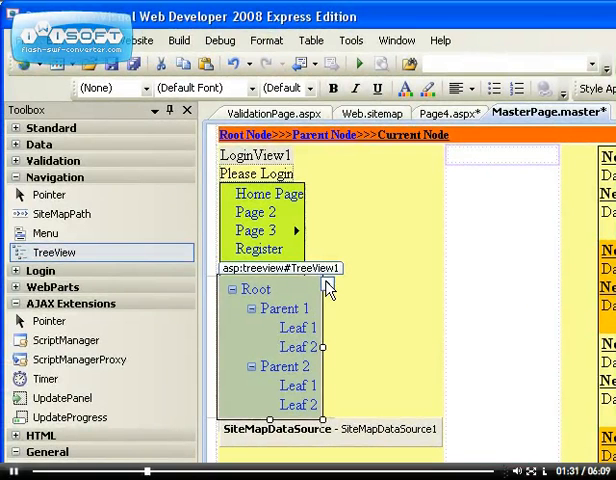
pyautogui.click(330, 287)
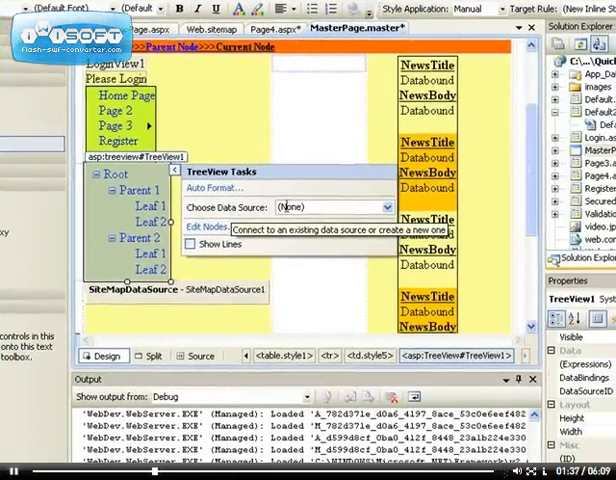
pyautogui.moveTo(408, 205)
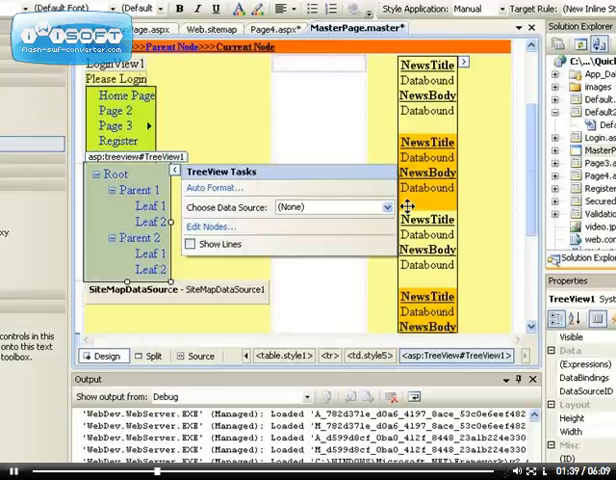
# - Bind the TreeView to SiteMapDataSource1 after abandoning the new data source wizard
pyautogui.click(385, 207)
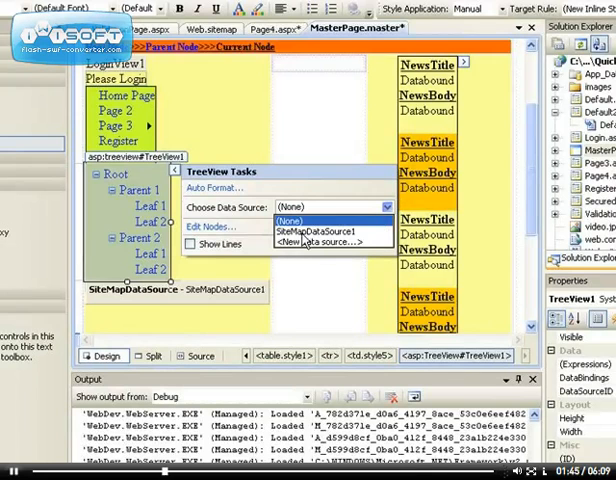
pyautogui.click(319, 242)
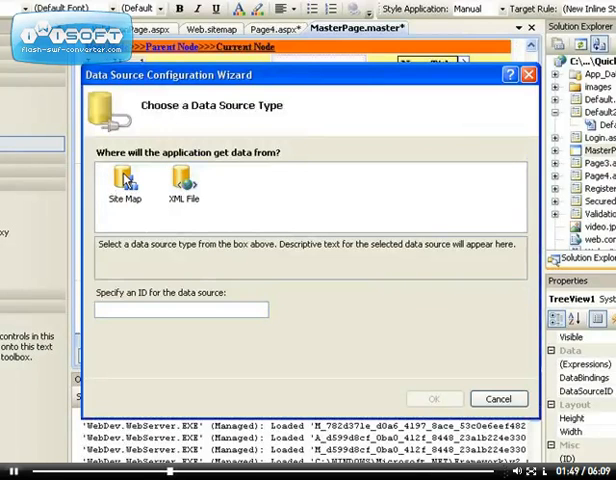
pyautogui.click(184, 180)
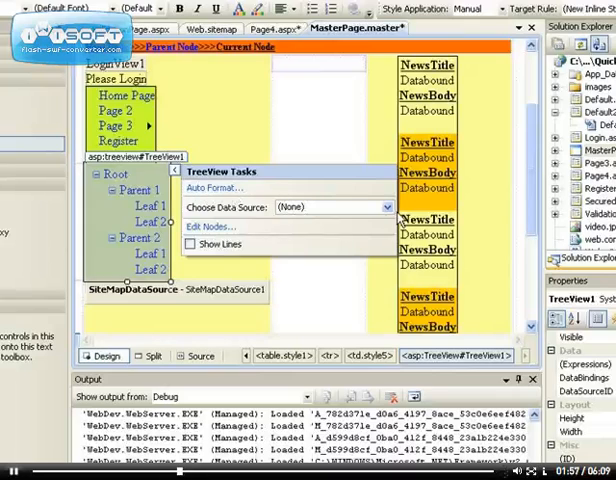
pyautogui.click(384, 207)
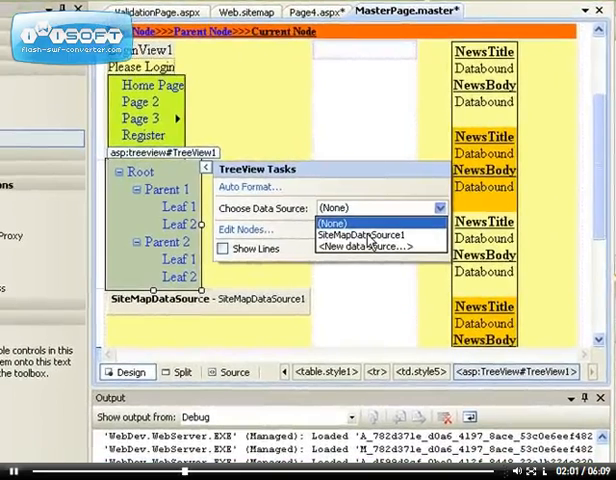
pyautogui.click(372, 234)
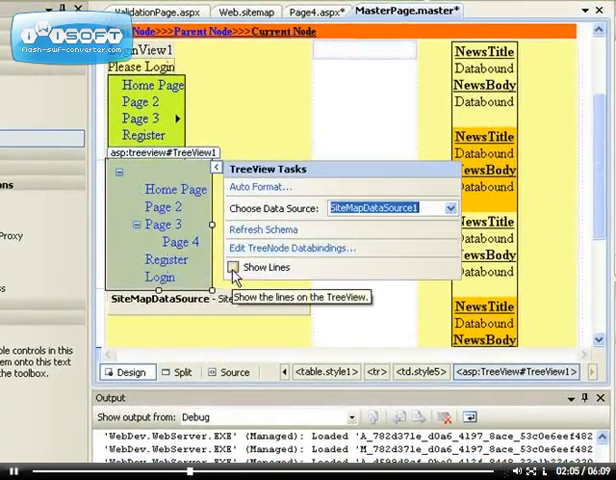
# - Toggle Show Lines in TreeView Tasks, ending with connecting lines enabled
pyautogui.click(229, 267)
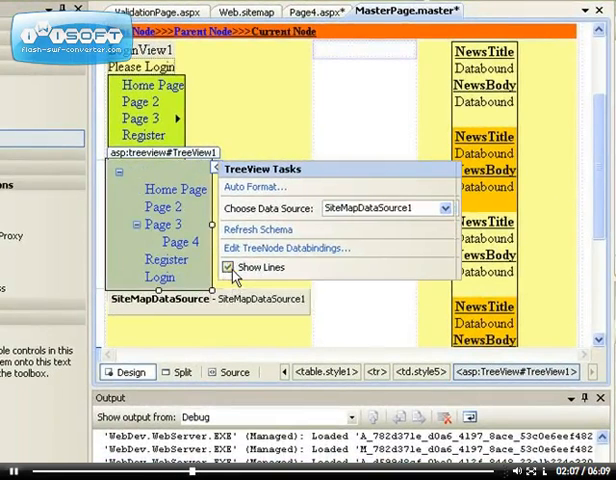
pyautogui.click(229, 267)
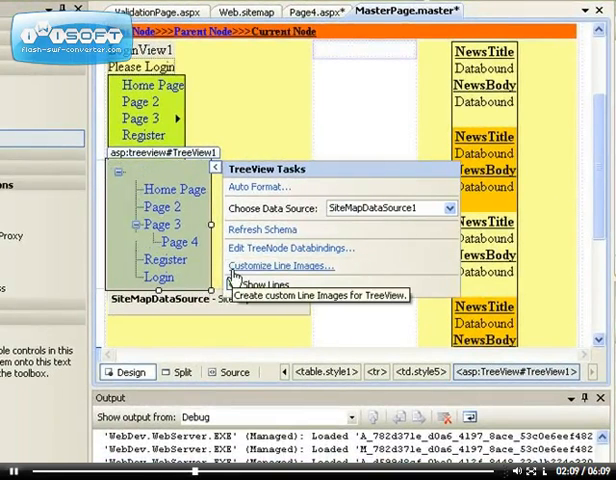
pyautogui.click(231, 285)
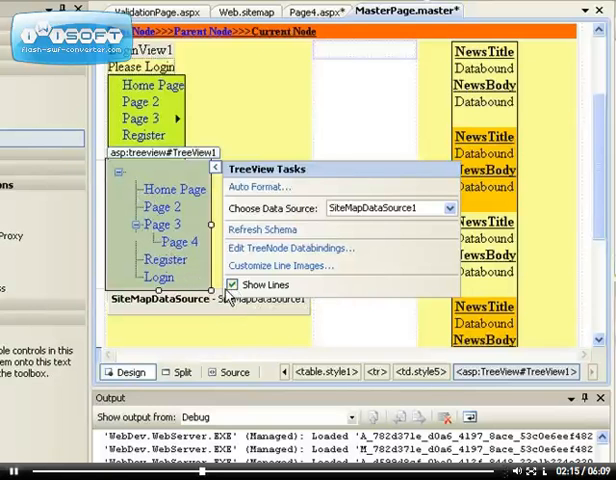
pyautogui.click(231, 284)
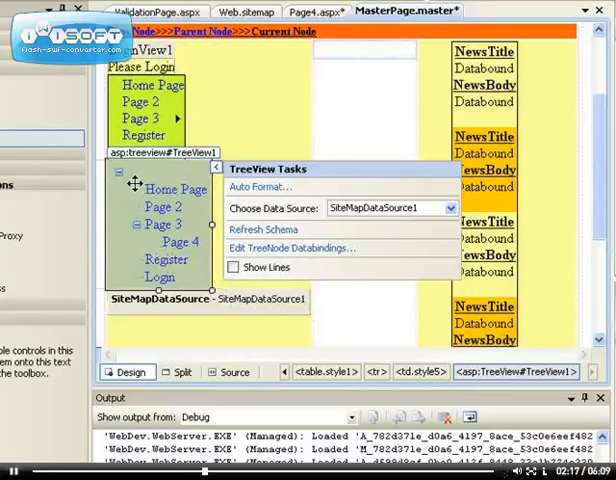
pyautogui.click(232, 267)
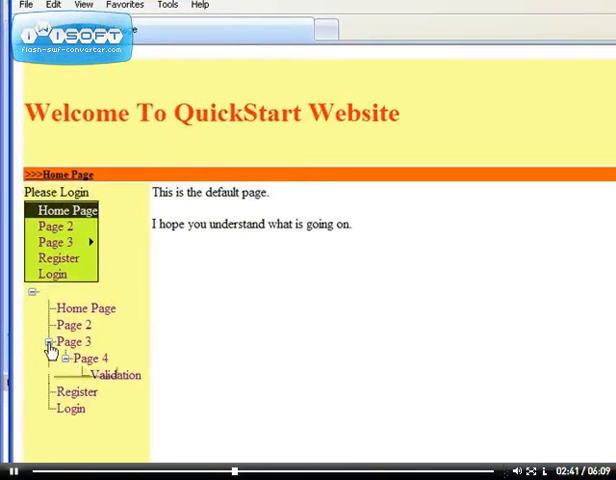
# - In the browser, expand Page 3 and Page 4 in the tree and open Validation
pyautogui.click(51, 350)
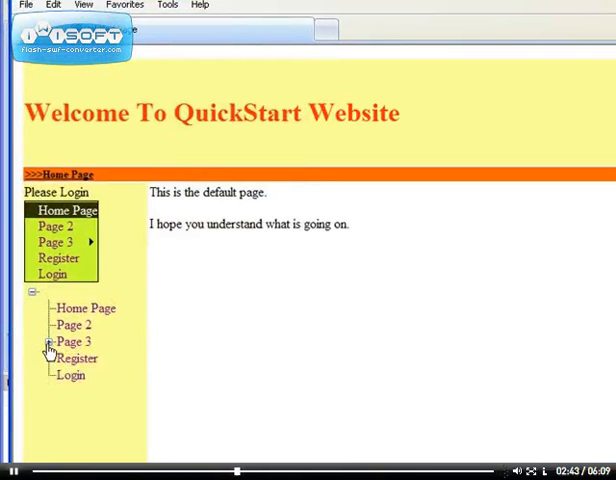
pyautogui.moveTo(47, 345)
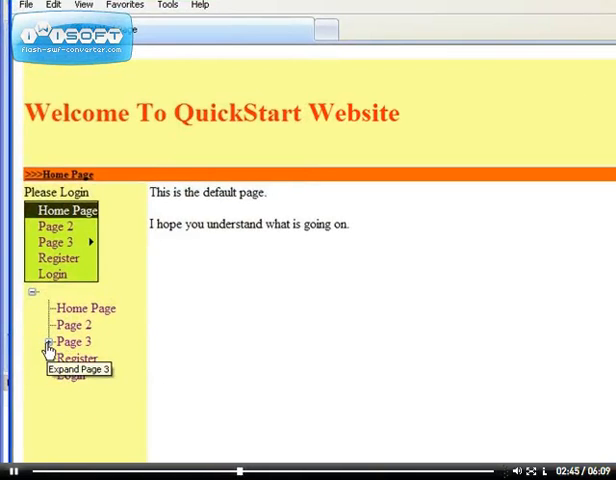
pyautogui.click(40, 341)
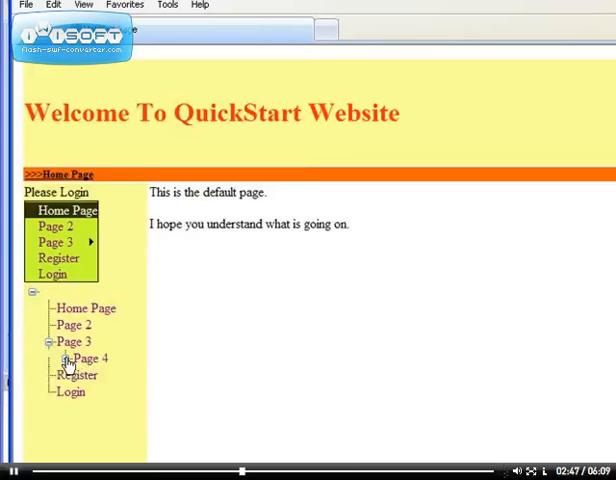
pyautogui.click(65, 358)
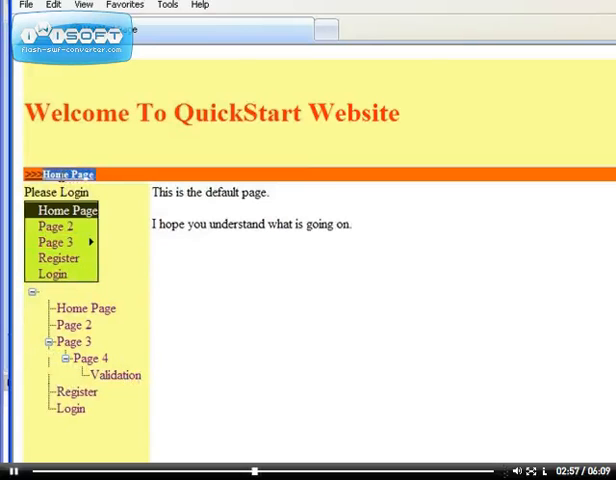
pyautogui.moveTo(116, 375)
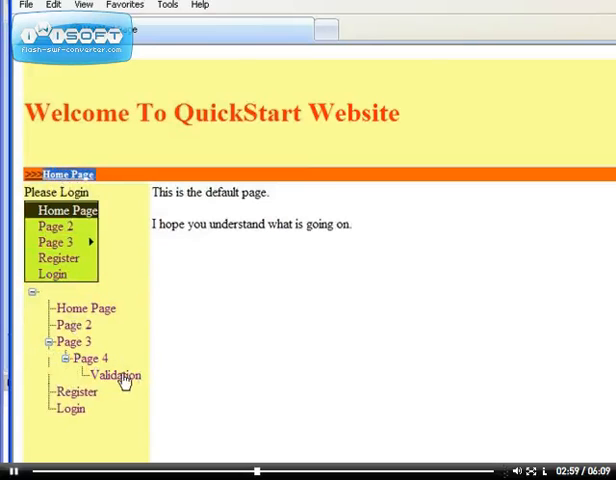
pyautogui.click(115, 375)
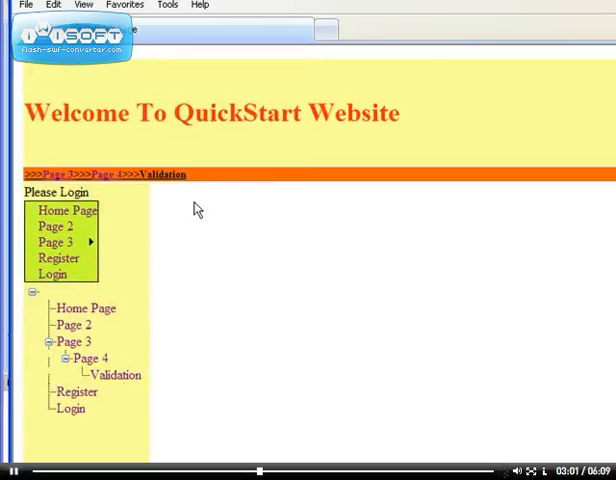
pyautogui.moveTo(383, 403)
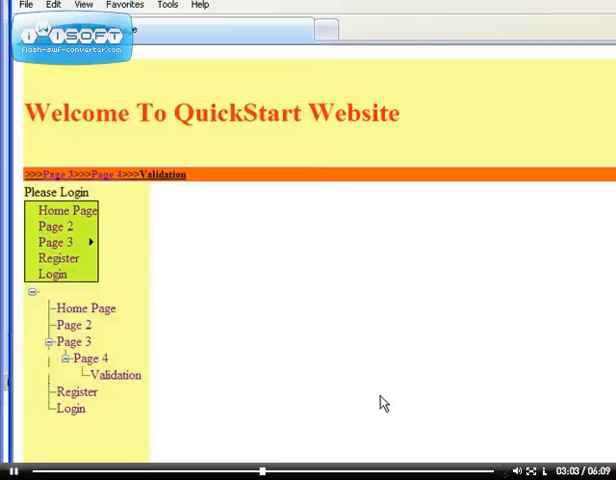
pyautogui.moveTo(123, 425)
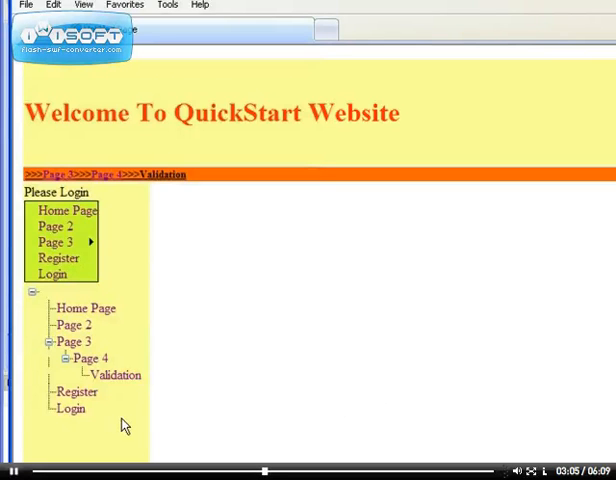
pyautogui.moveTo(127, 386)
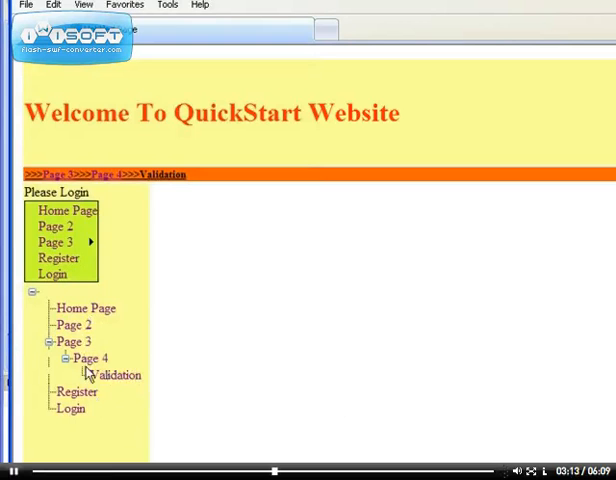
pyautogui.moveTo(114, 374)
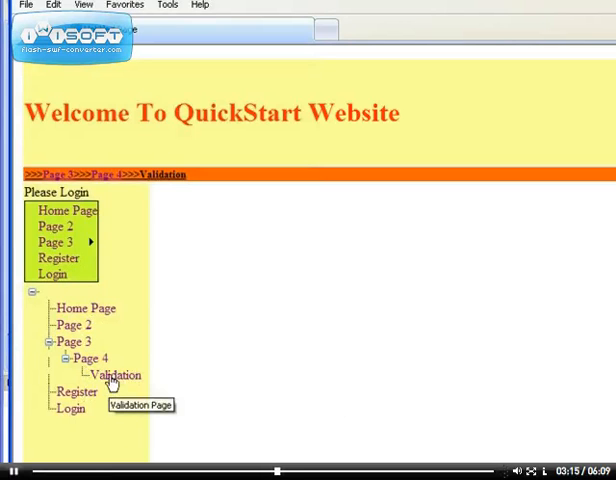
pyautogui.moveTo(102, 280)
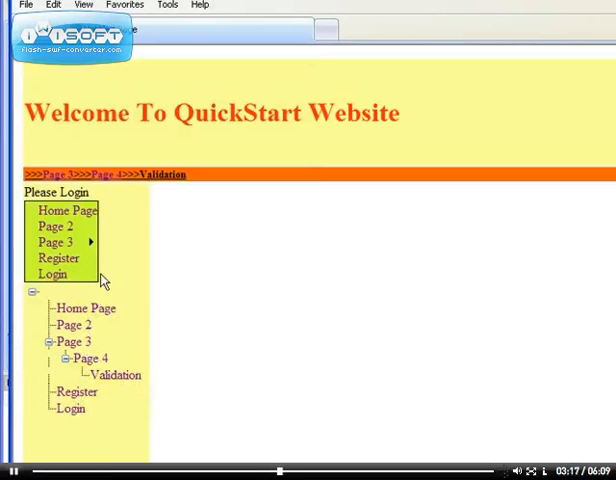
pyautogui.moveTo(90, 375)
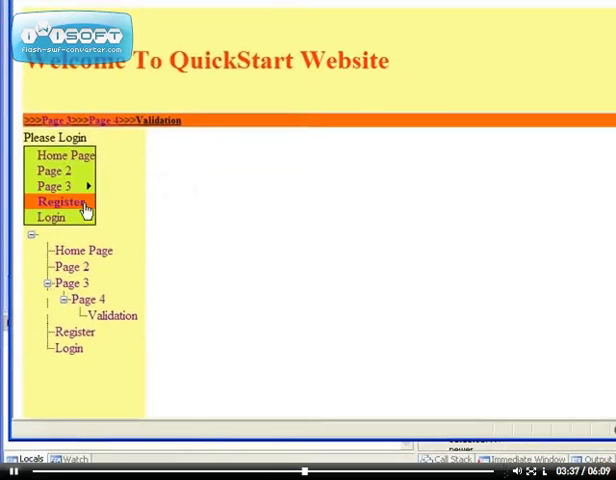
pyautogui.moveTo(112, 315)
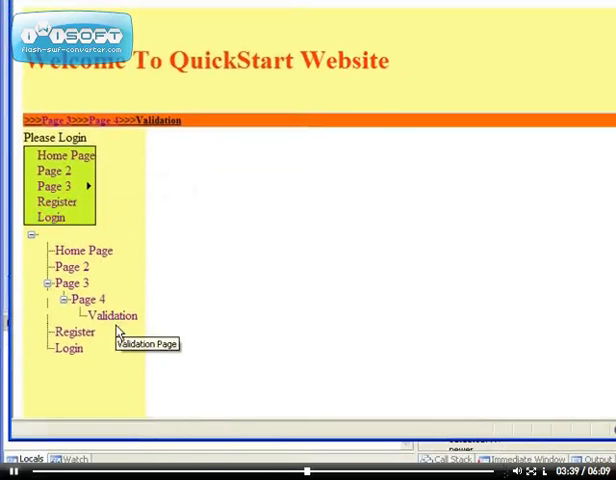
pyautogui.moveTo(118, 288)
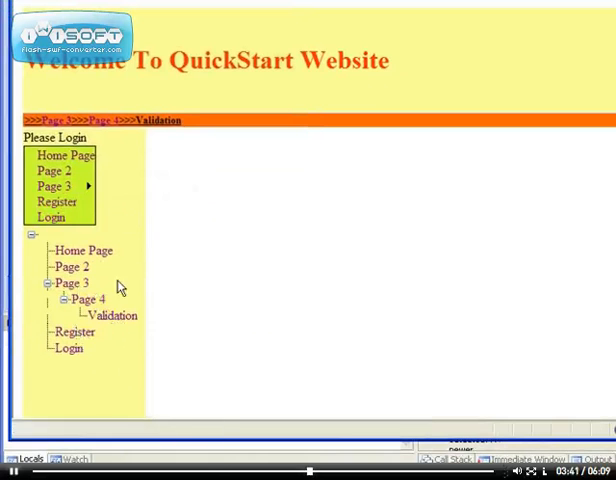
pyautogui.moveTo(297, 432)
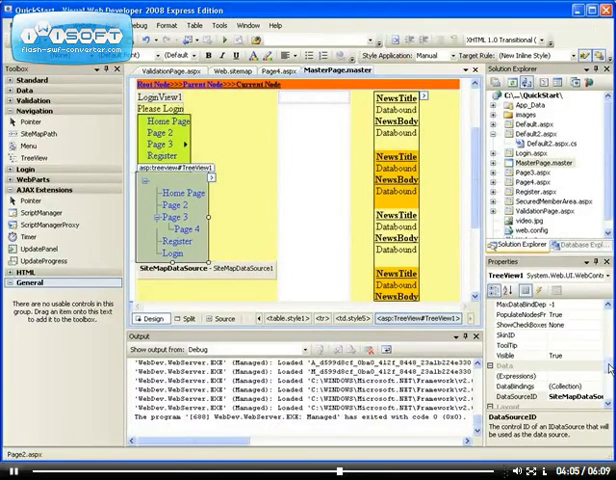
# - Set RootNodeStyle BackColor to red through the More Colors dialog
pyautogui.scroll(-3)
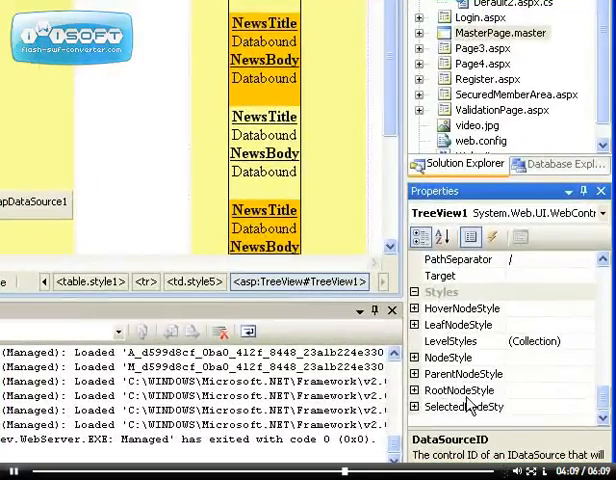
pyautogui.click(417, 390)
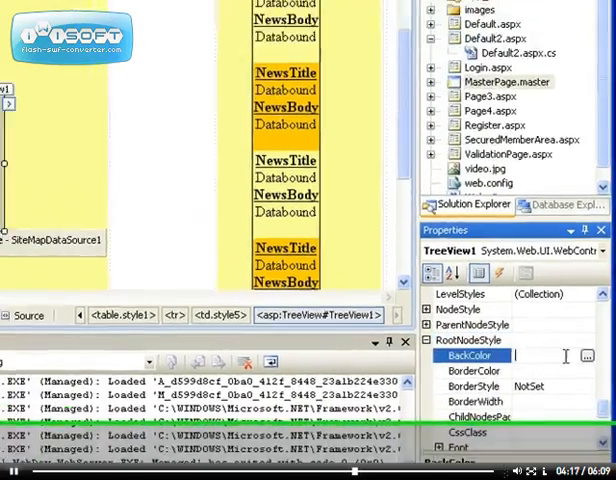
pyautogui.click(590, 355)
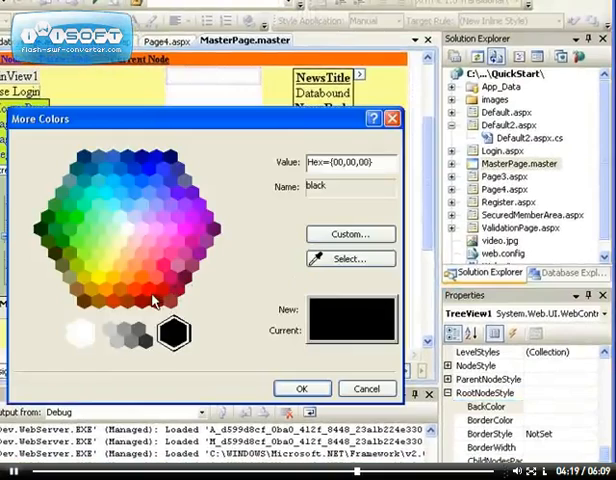
pyautogui.click(147, 288)
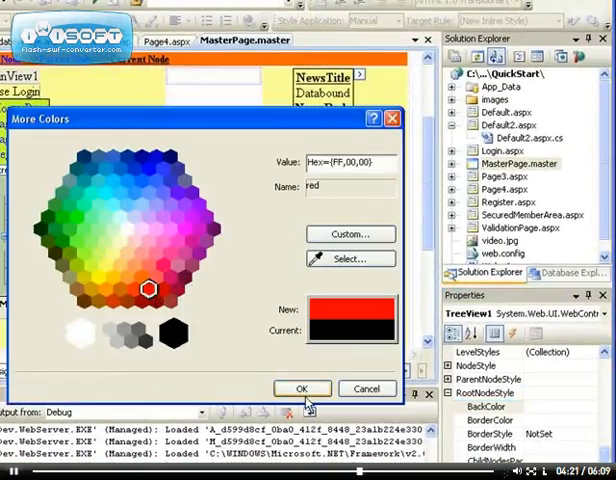
pyautogui.click(302, 388)
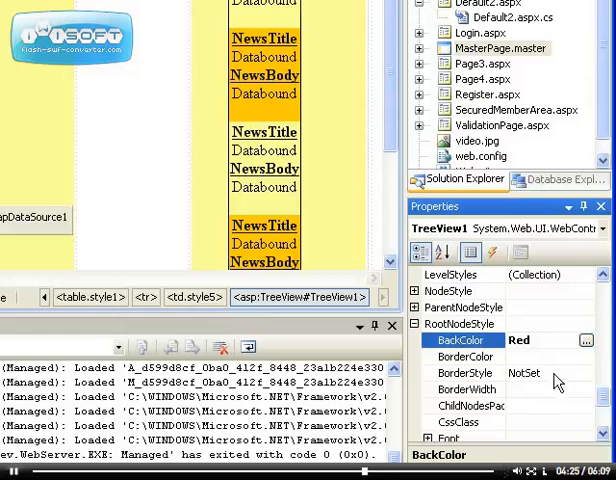
# - Set ParentNodeStyle BackColor to light orange #FF9966
pyautogui.scroll(3)
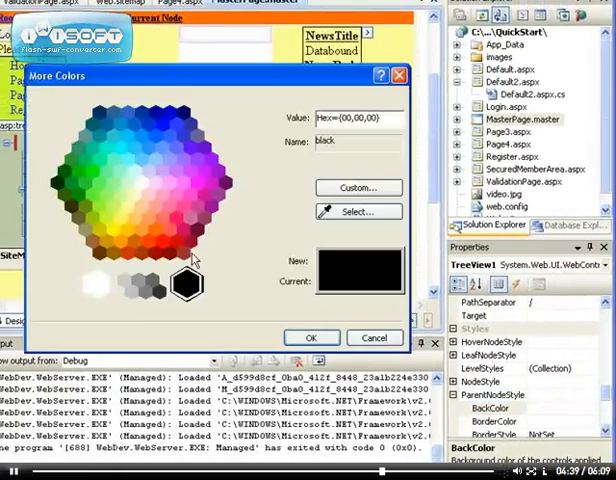
pyautogui.click(155, 228)
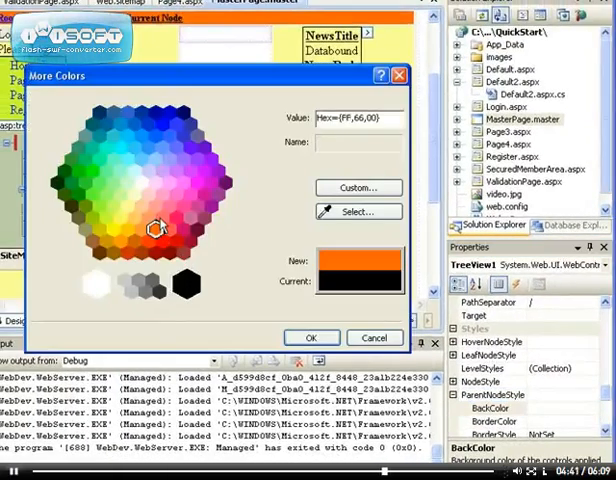
pyautogui.click(146, 218)
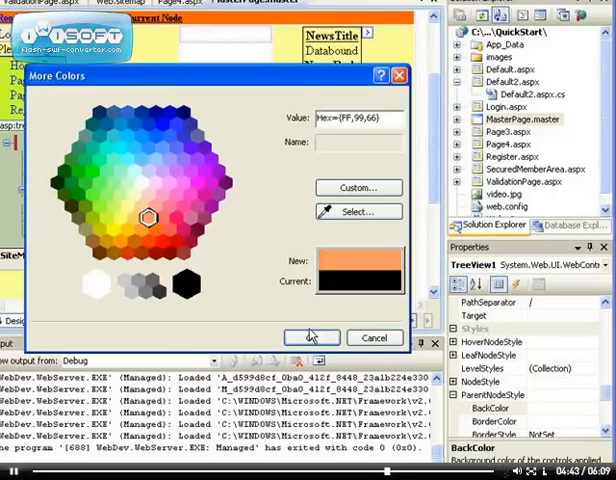
pyautogui.click(311, 337)
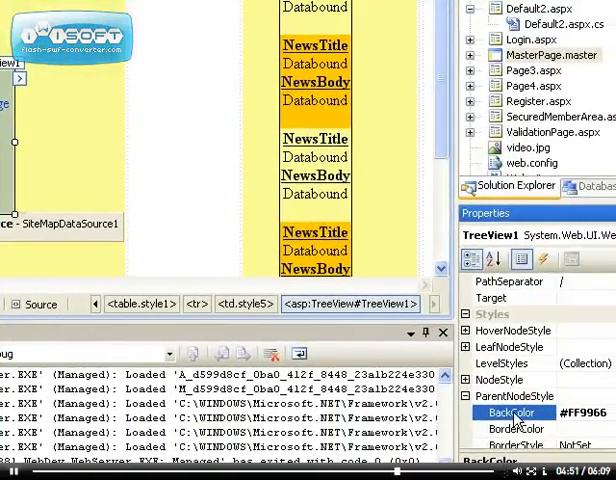
pyautogui.click(463, 395)
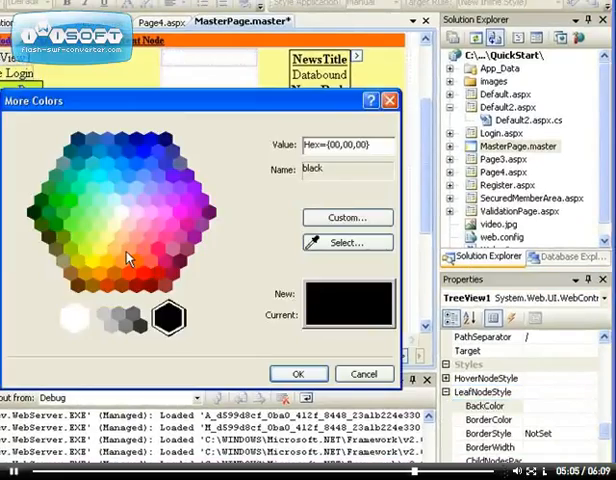
# - Choose a light BackColor for LeafNodeStyle
pyautogui.click(298, 373)
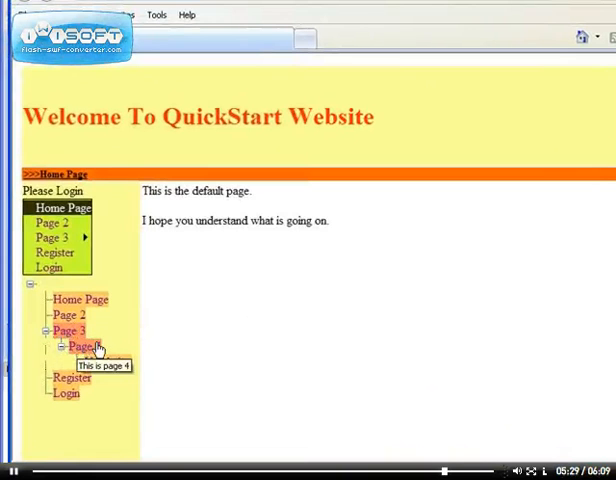
# - Open Validation from the coloured tree in Internet Explorer, then collapse Page 3
pyautogui.click(58, 346)
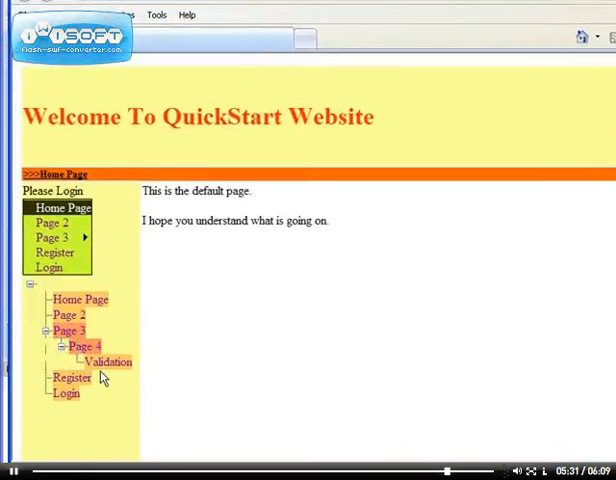
pyautogui.moveTo(135, 368)
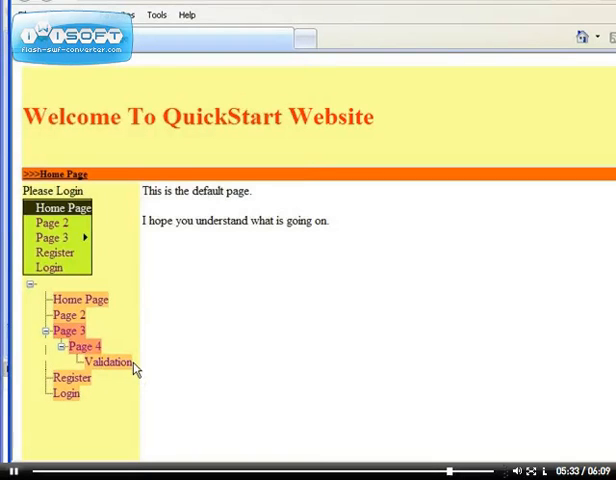
pyautogui.moveTo(75, 340)
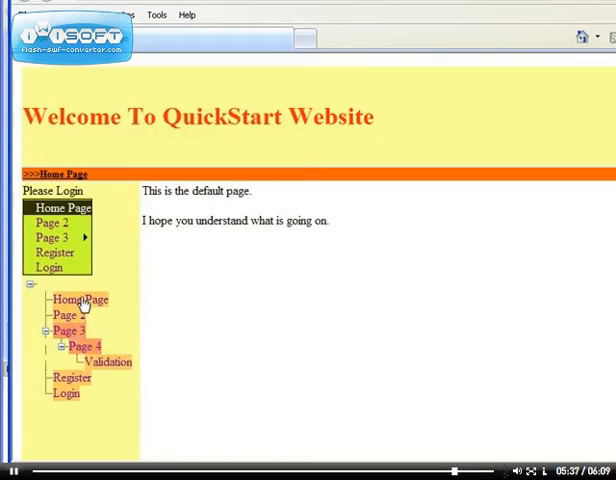
pyautogui.moveTo(106, 362)
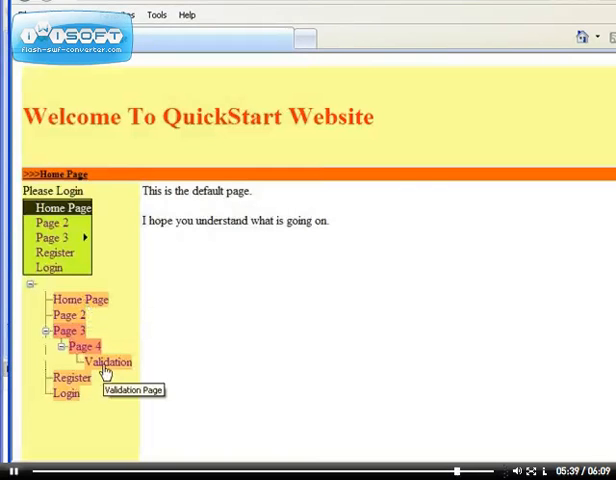
pyautogui.click(107, 362)
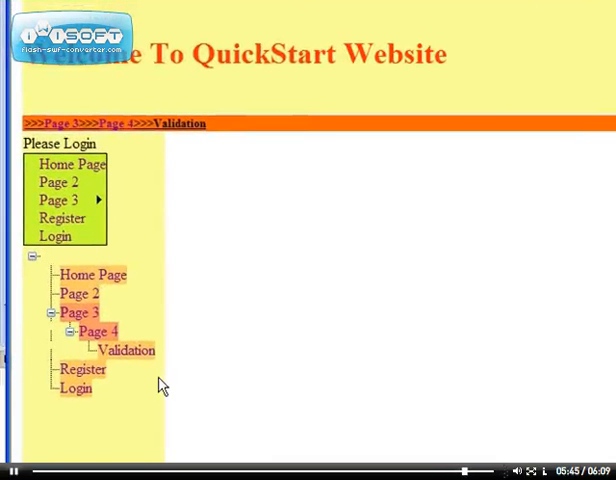
pyautogui.moveTo(141, 440)
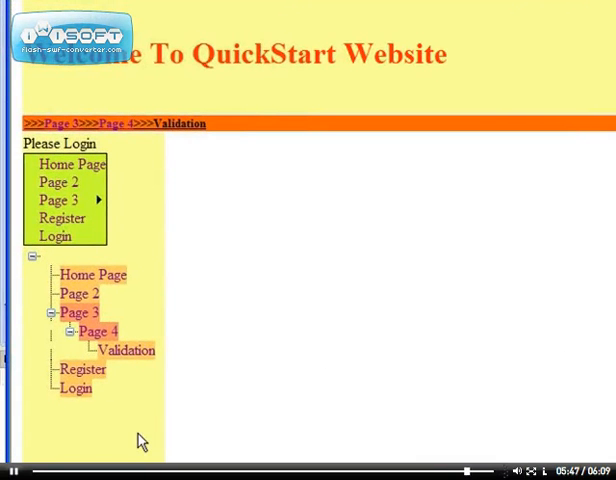
pyautogui.moveTo(268, 378)
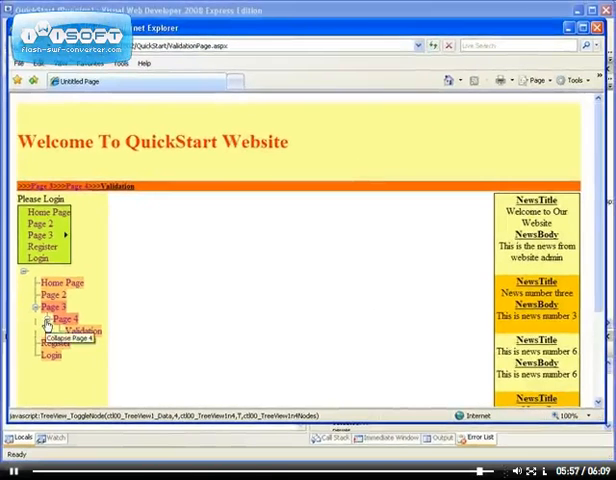
pyautogui.click(50, 318)
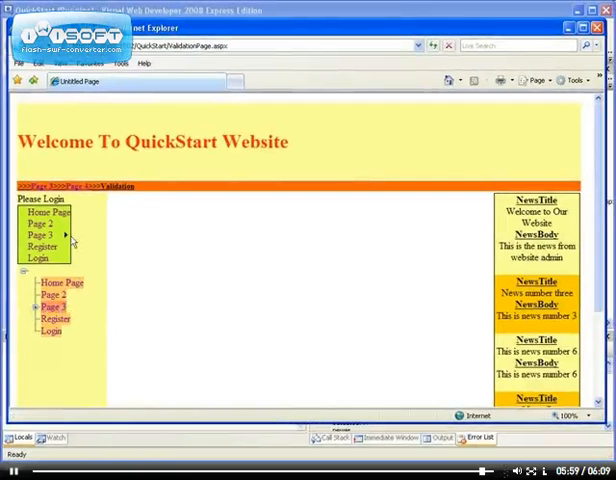